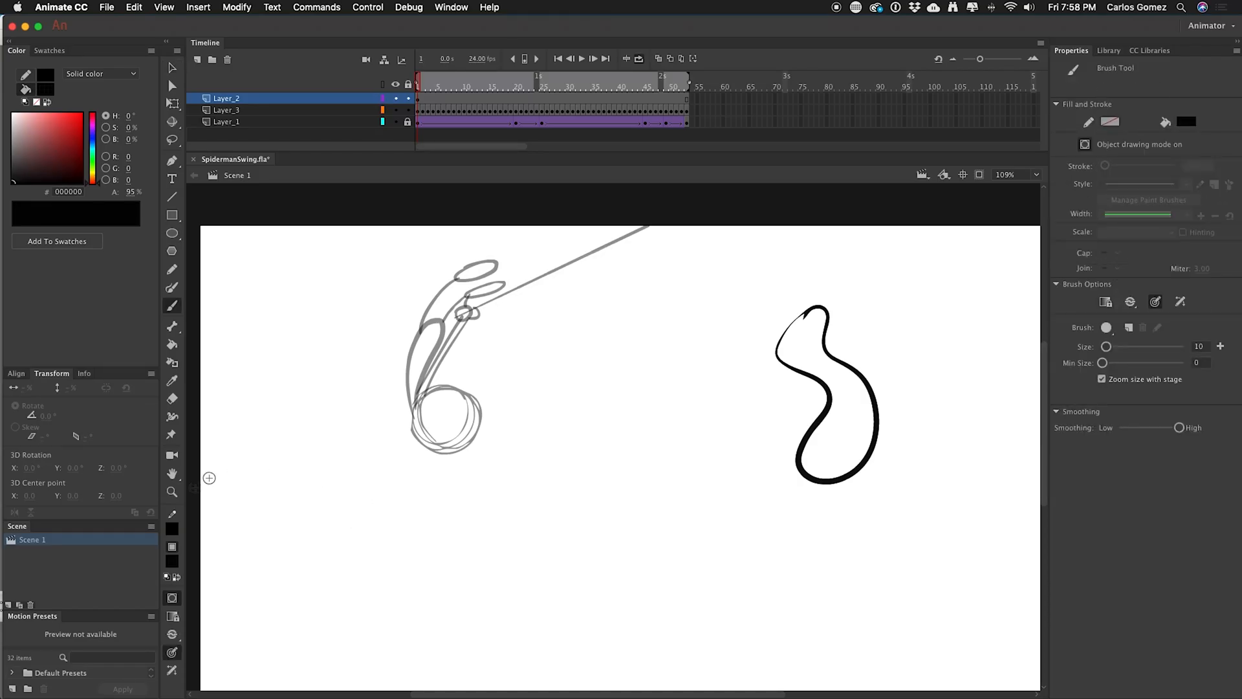
{"action": "mouse_move", "coordinate": [172, 626]}
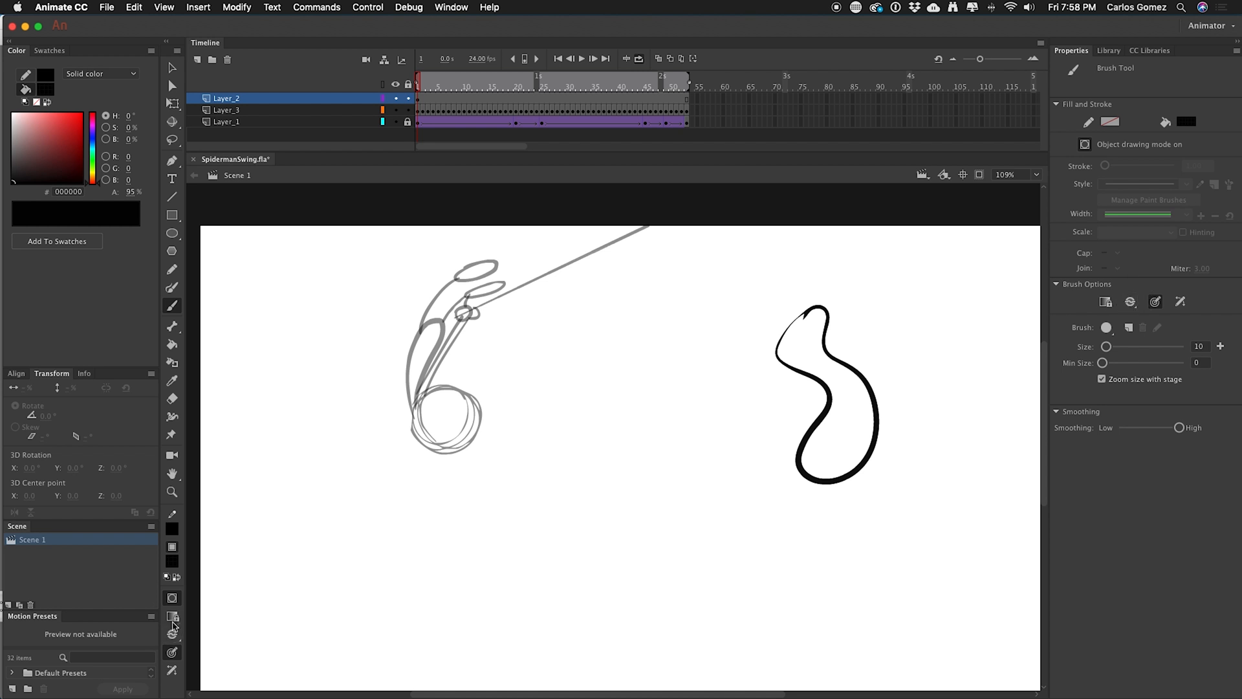
{"action": "mouse_move", "coordinate": [172, 598]}
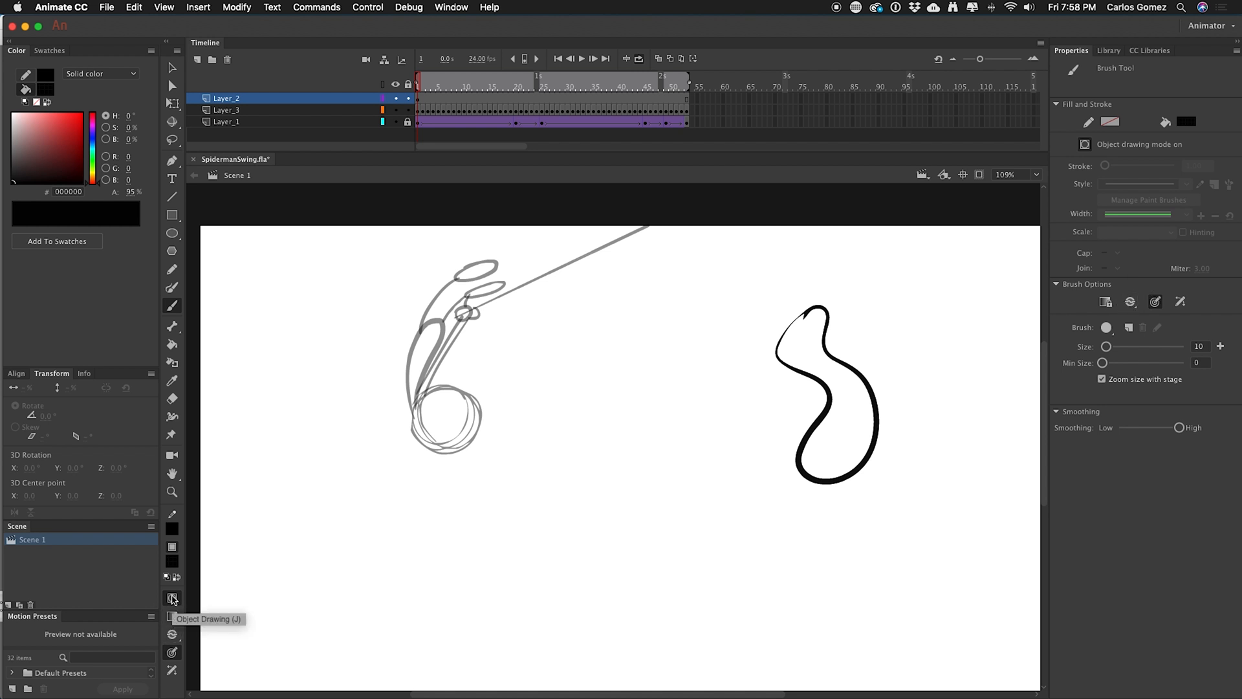